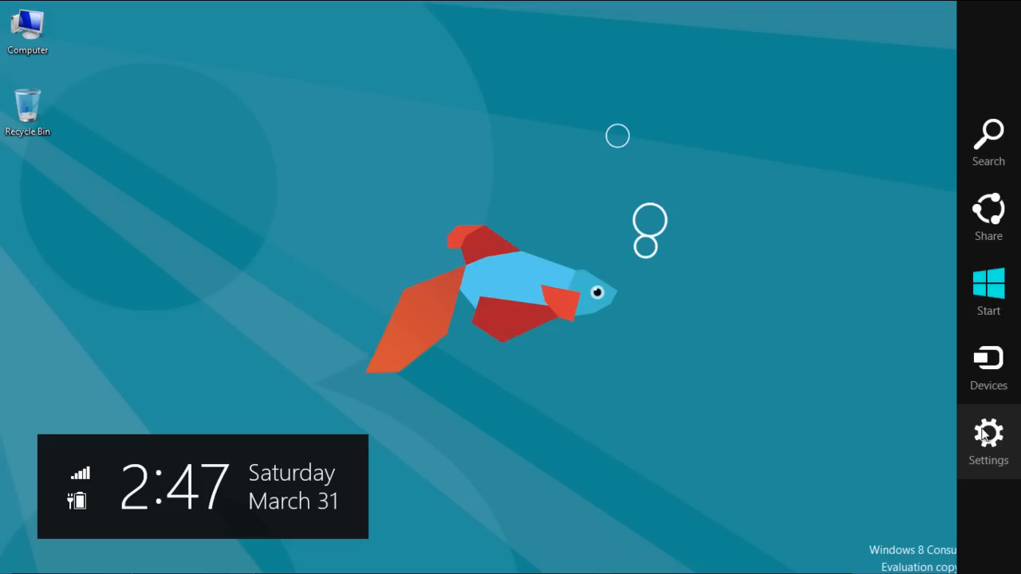
Step: Open PC settings from the Settings charm, landing on Personalize
{"action": "left_click", "coordinate": [987, 439]}
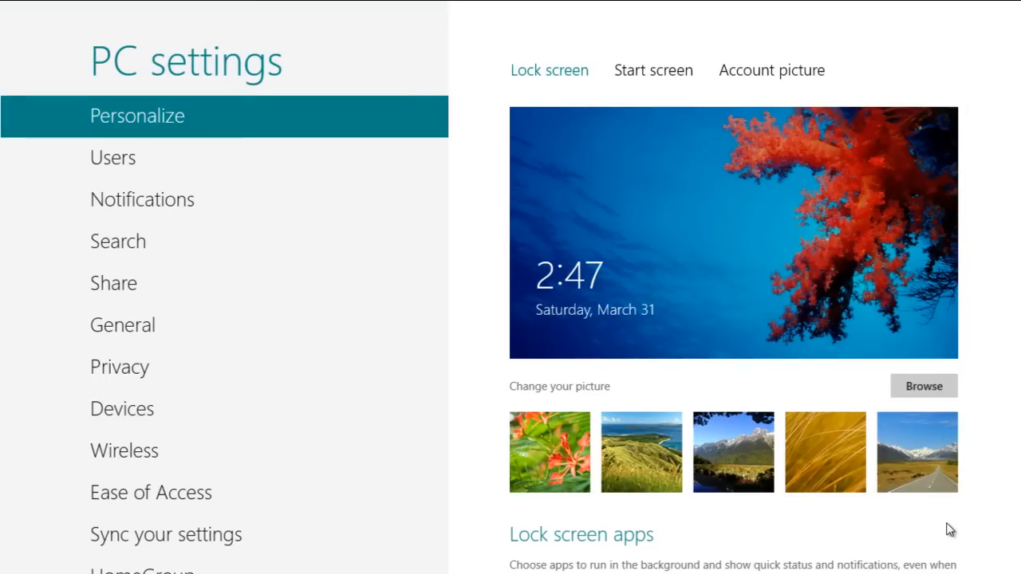
Step: Switch on app notifications, lock screen notifications and notification sounds in Notifications
{"action": "left_click", "coordinate": [142, 200]}
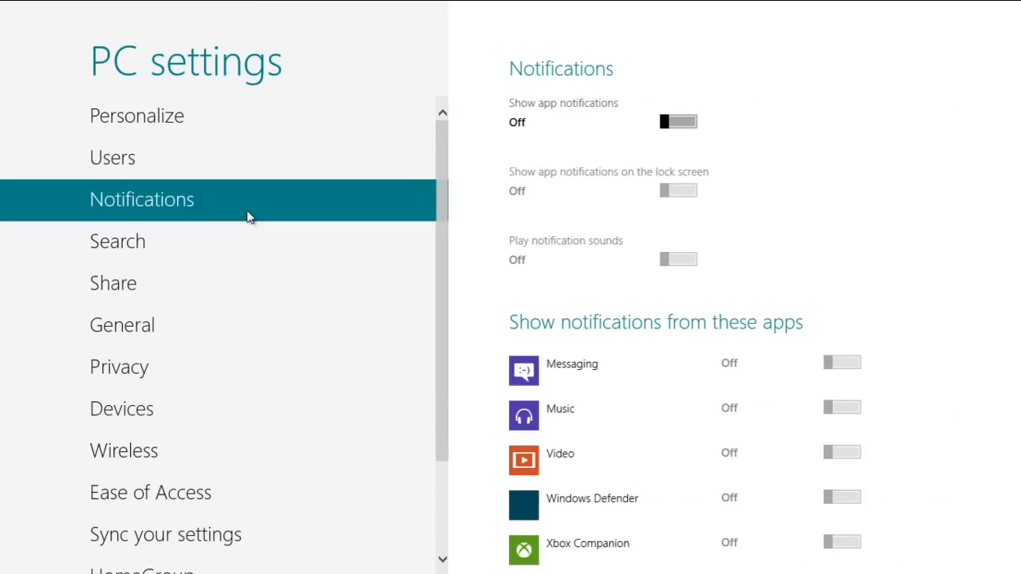
{"action": "mouse_move", "coordinate": [574, 163]}
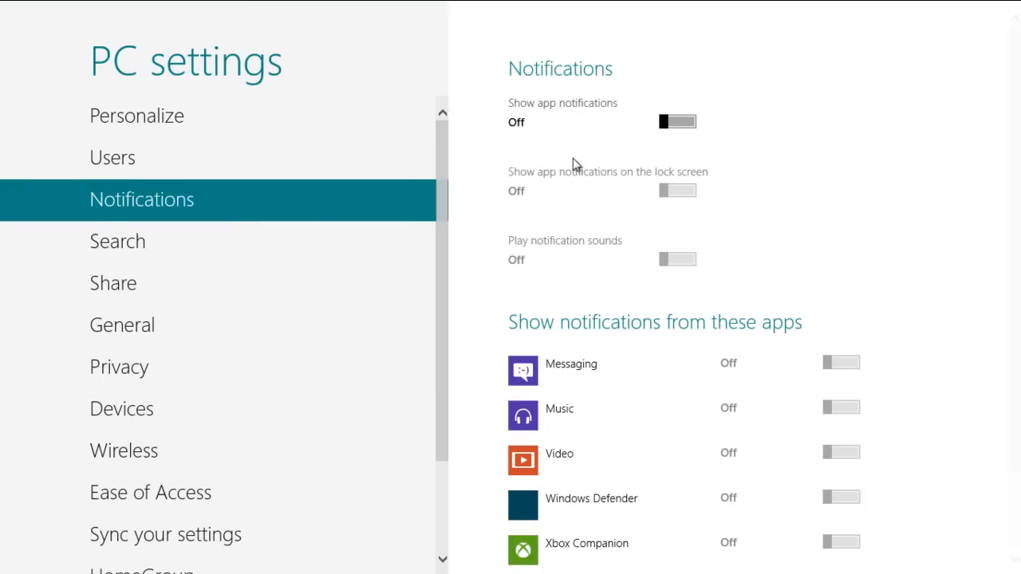
{"action": "left_click", "coordinate": [677, 121]}
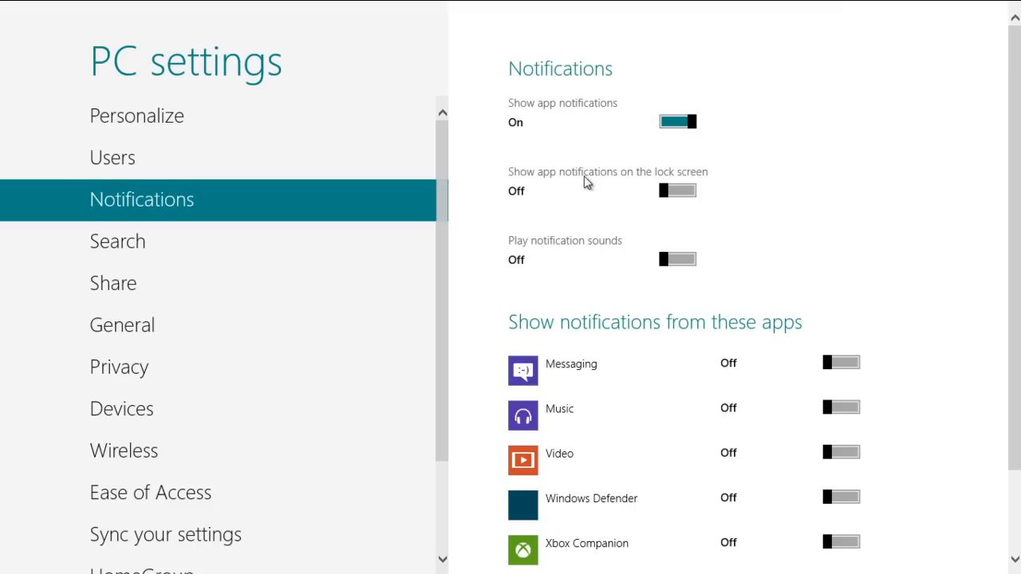
{"action": "left_click", "coordinate": [678, 190]}
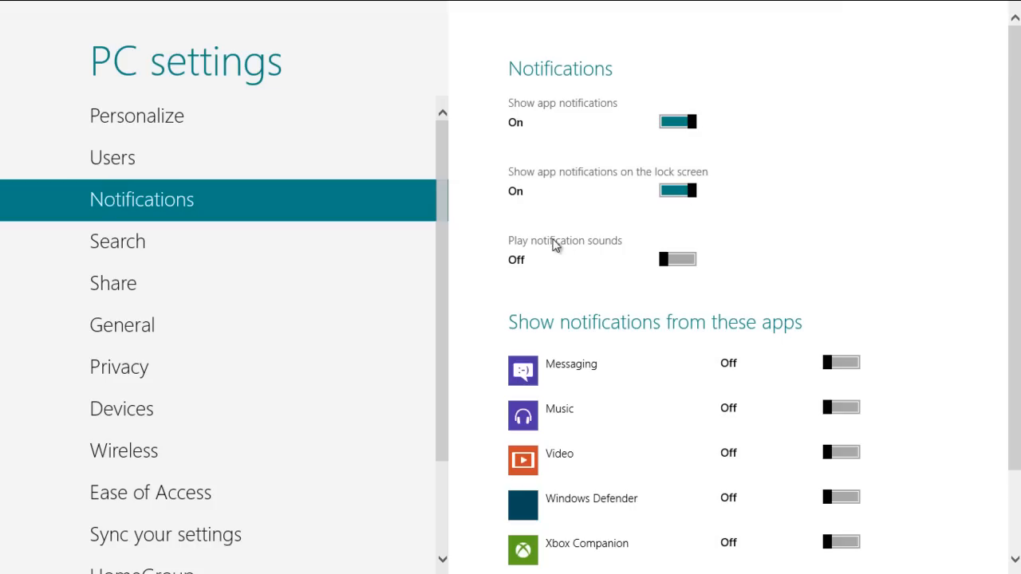
{"action": "left_click", "coordinate": [677, 258]}
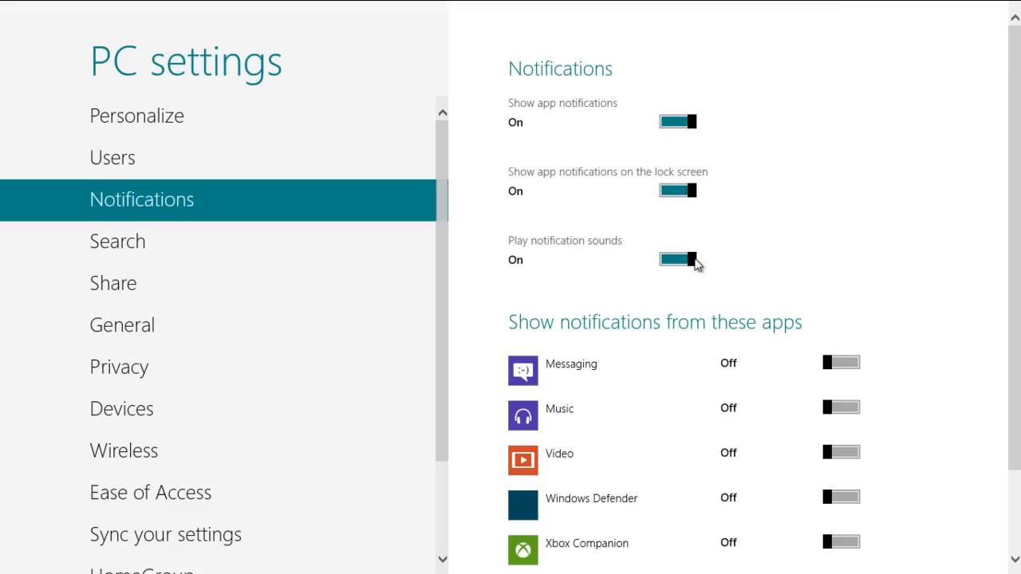
{"action": "scroll", "scroll_direction": "down", "scroll_amount": 3}
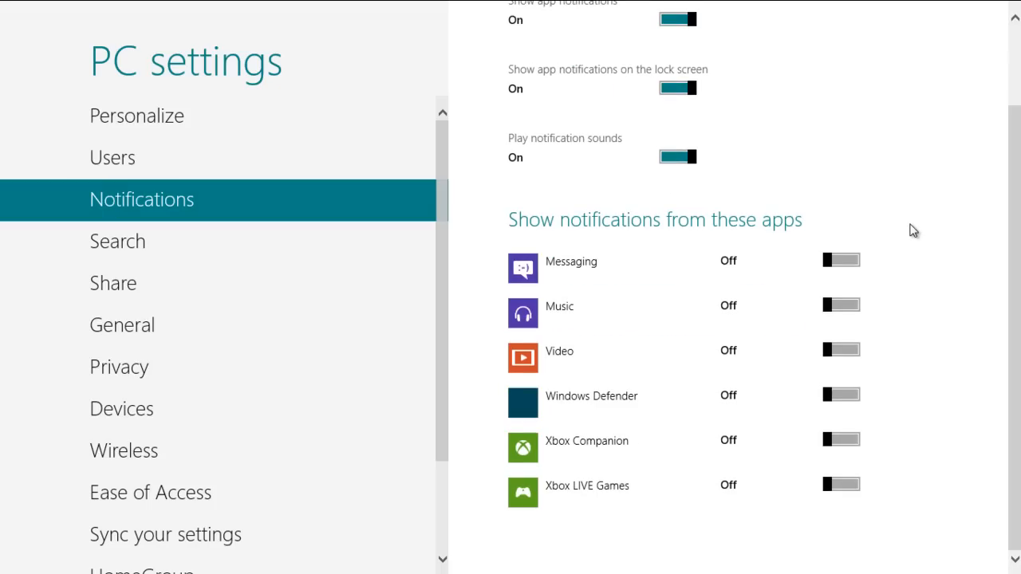
Step: Return to the top of Notifications and move to the Search settings
{"action": "scroll", "scroll_direction": "up", "scroll_amount": 3}
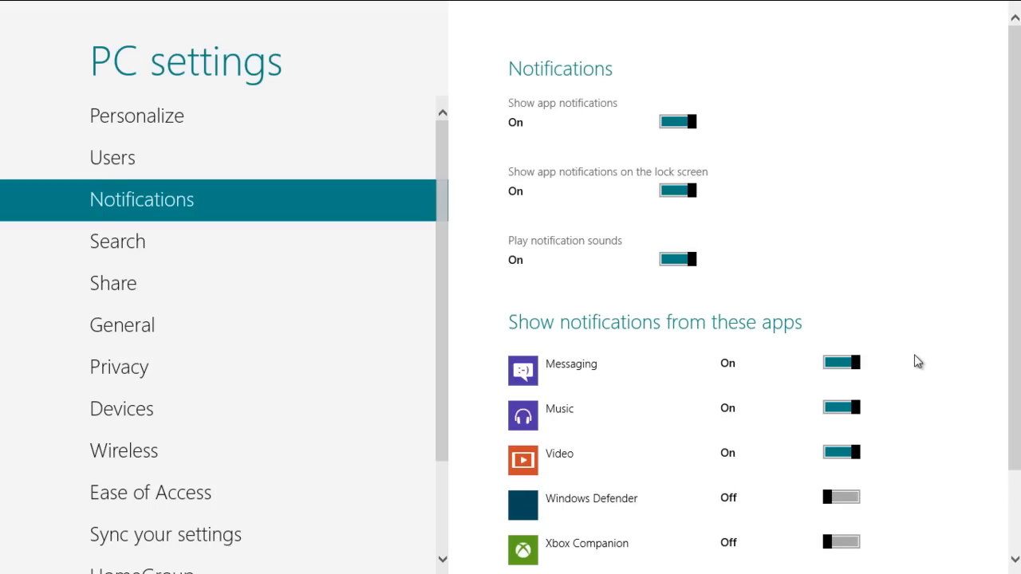
{"action": "left_click", "coordinate": [117, 241]}
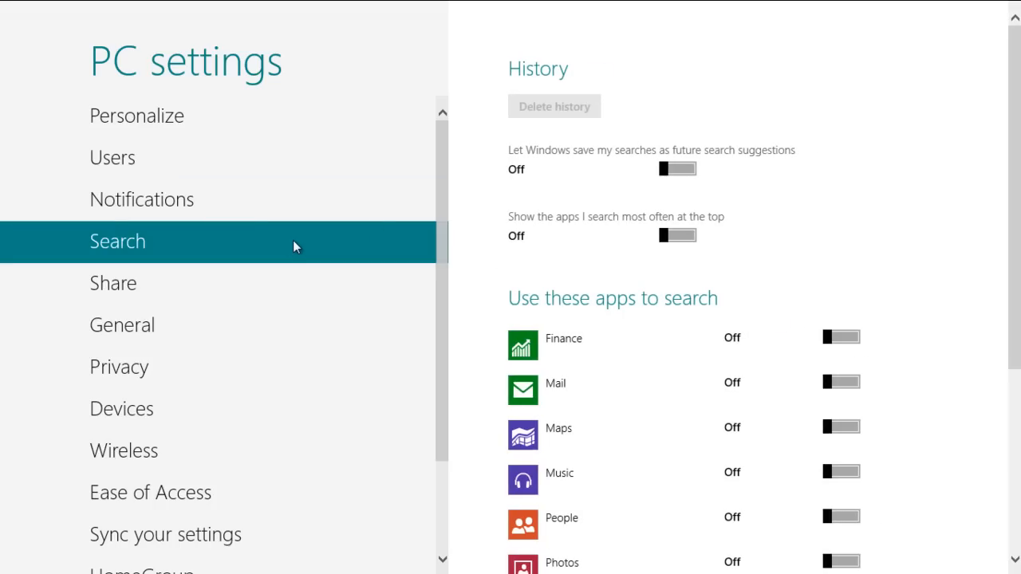
Step: Turn on saving searches as future suggestions and listing most-searched apps first
{"action": "left_click", "coordinate": [677, 168]}
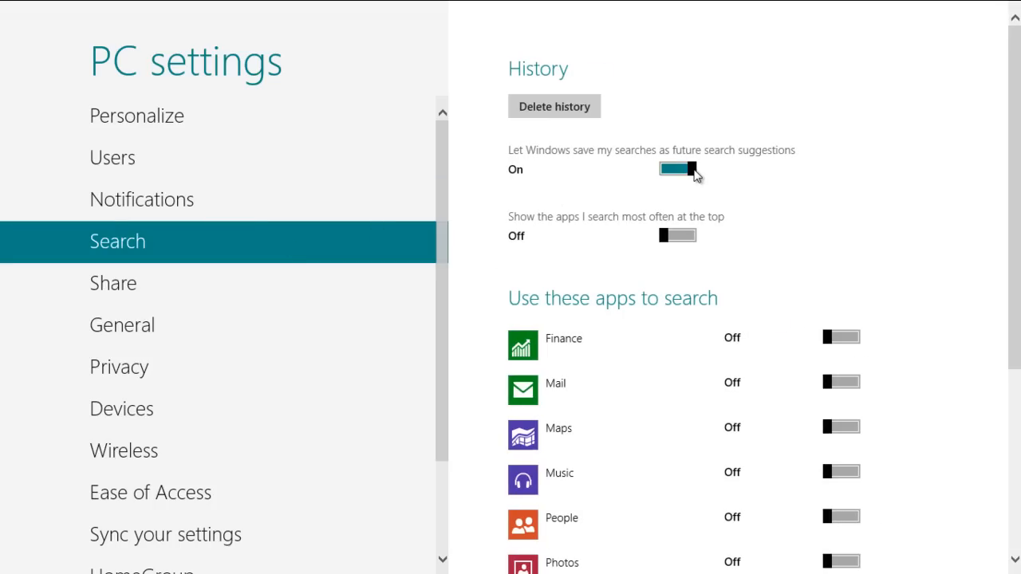
{"action": "left_click", "coordinate": [677, 234]}
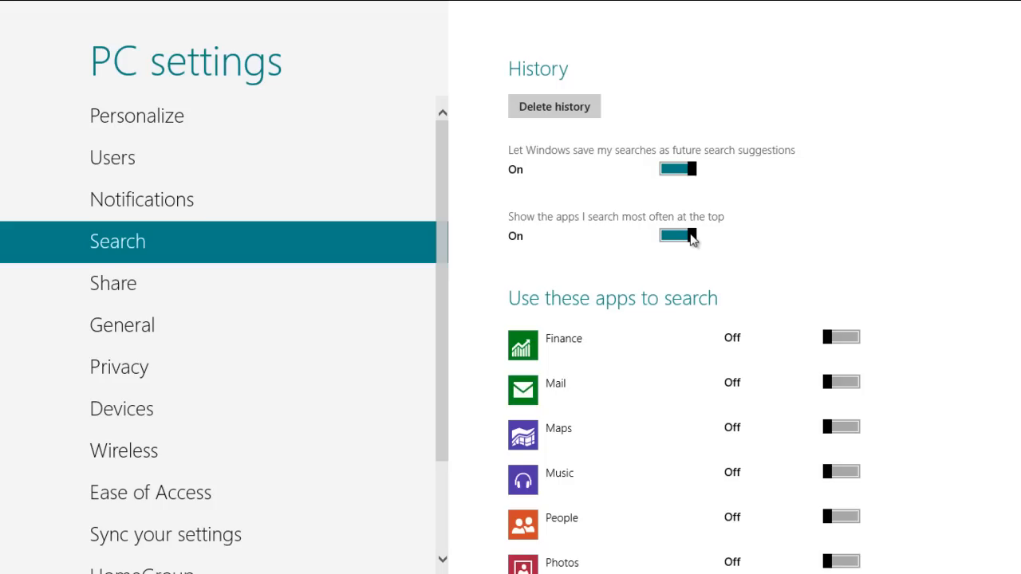
Step: Enable Mail, Music and People as search apps, then delete the search history
{"action": "left_click", "coordinate": [840, 382]}
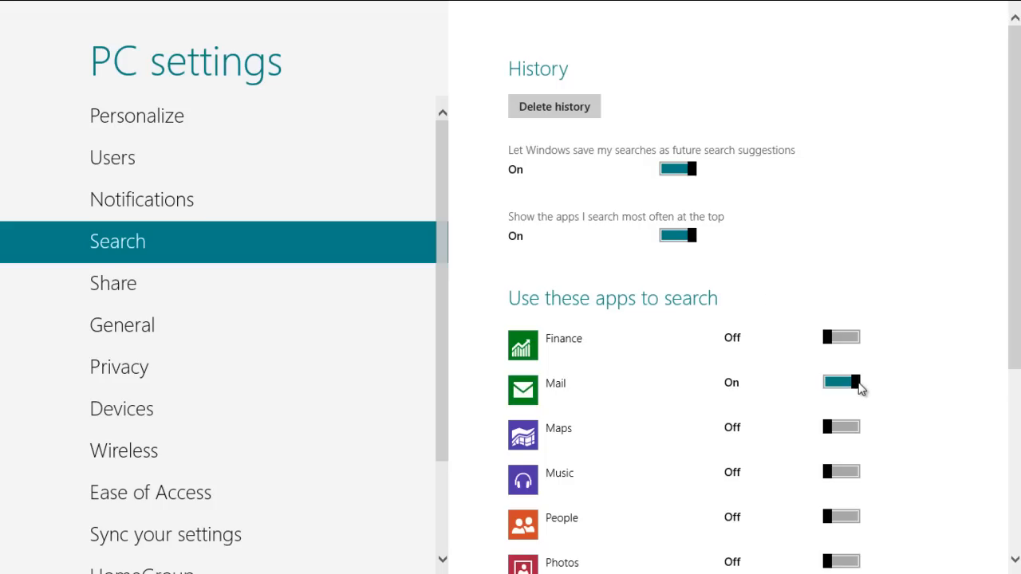
{"action": "left_click", "coordinate": [841, 472]}
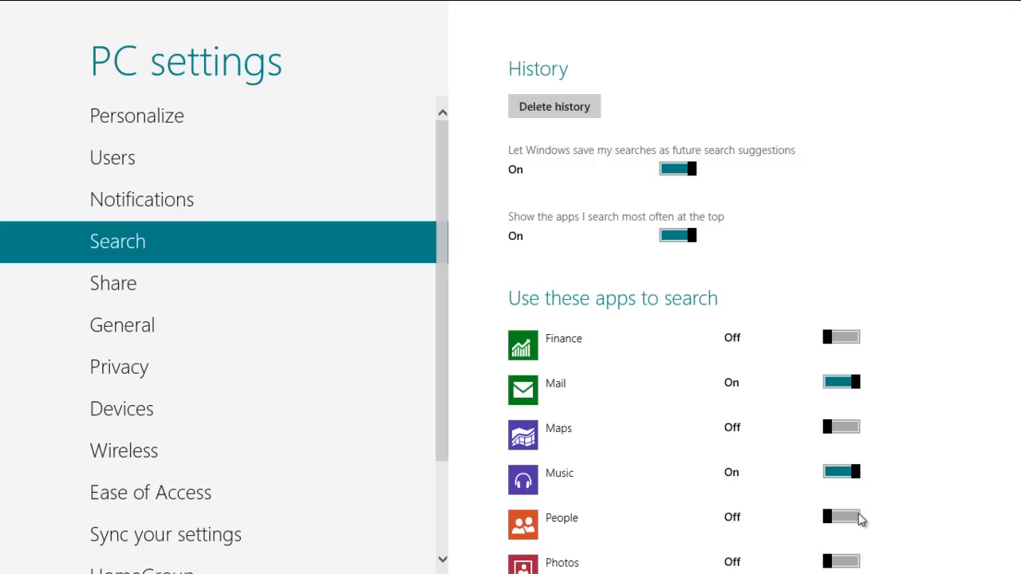
{"action": "left_click", "coordinate": [841, 517]}
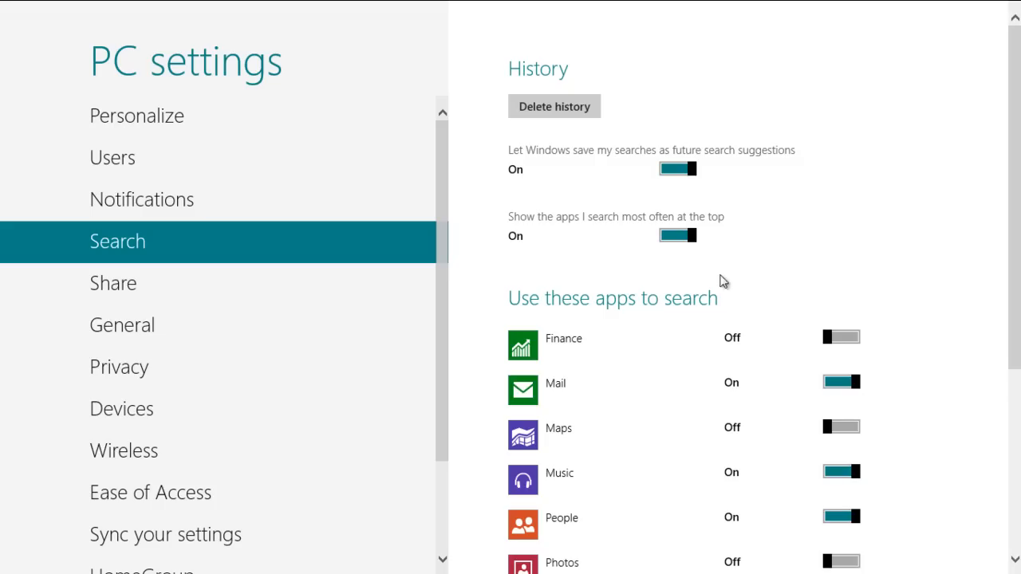
{"action": "left_click", "coordinate": [554, 106]}
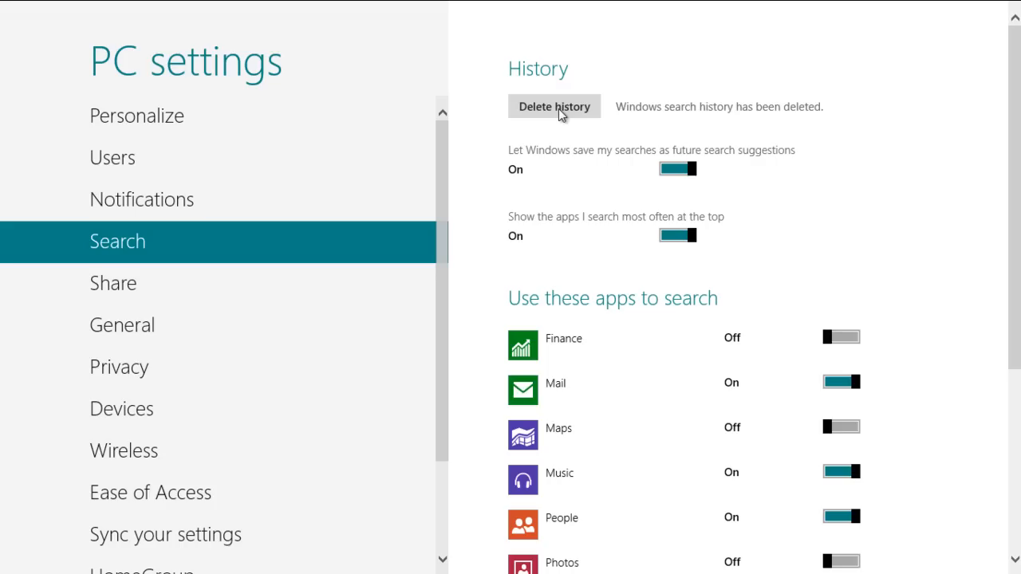
{"action": "mouse_move", "coordinate": [786, 127]}
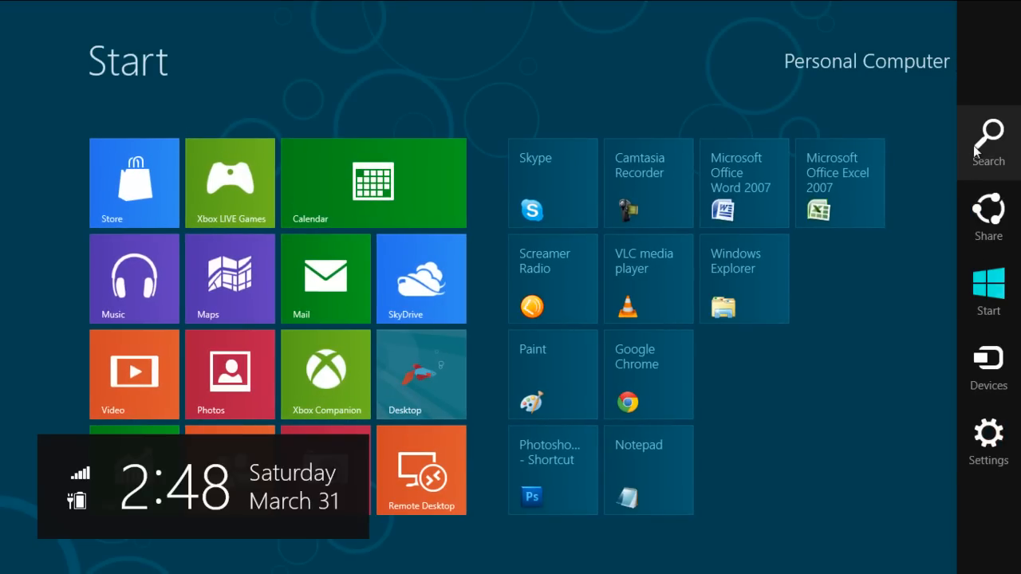
Step: Bring up the Search charm on the Start screen showing Mail, Music and People
{"action": "left_click", "coordinate": [987, 144]}
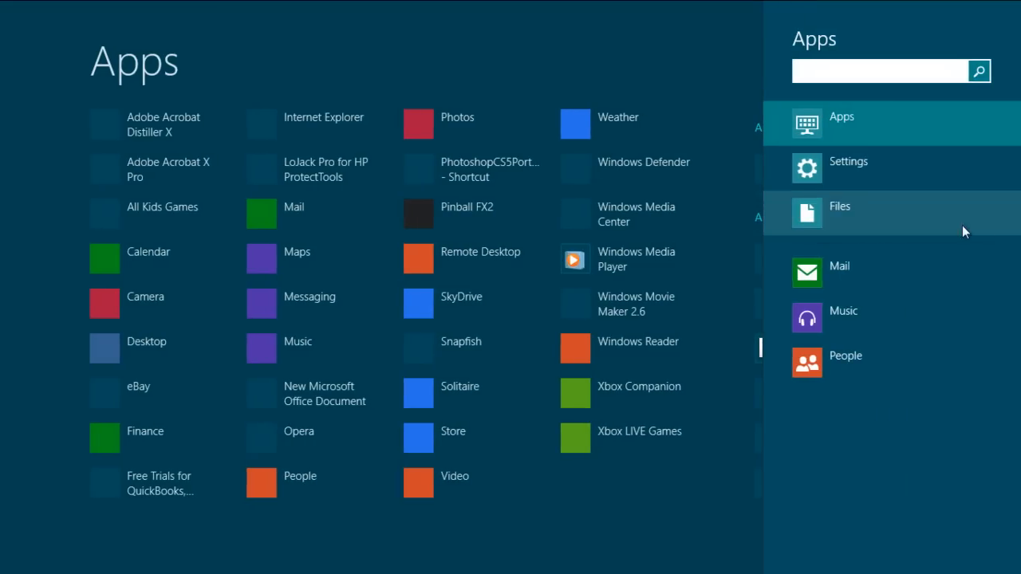